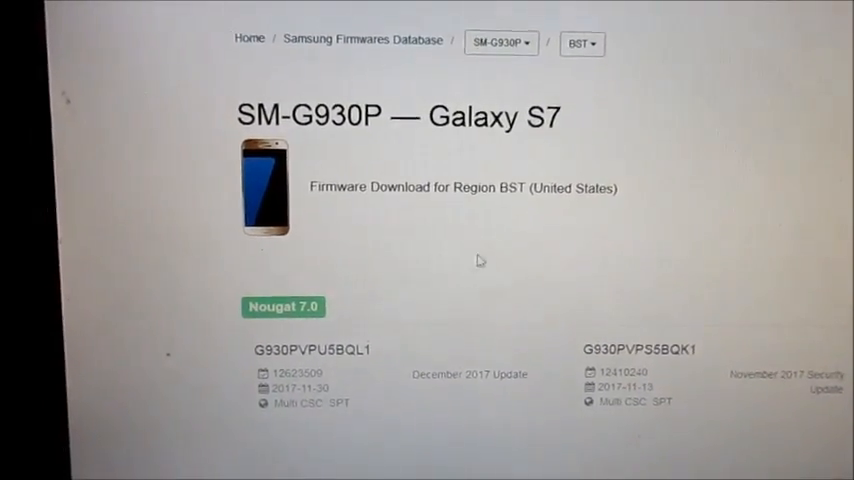
pyautogui.scroll(-3)
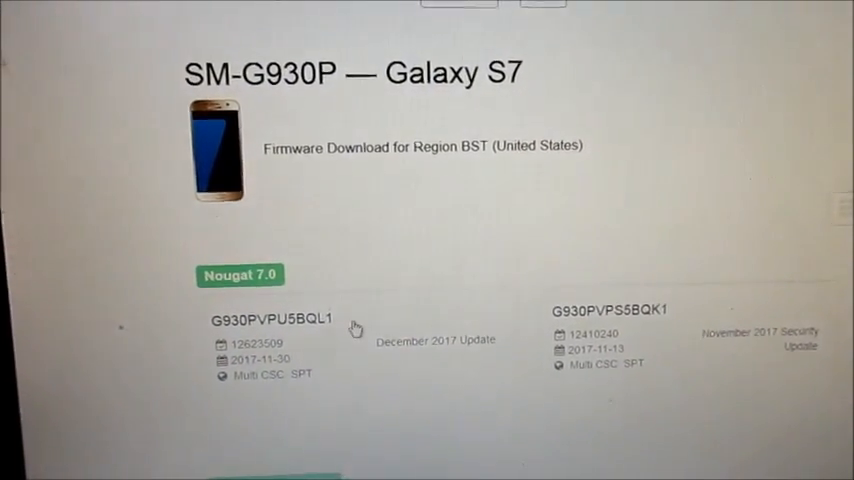
pyautogui.scroll(3)
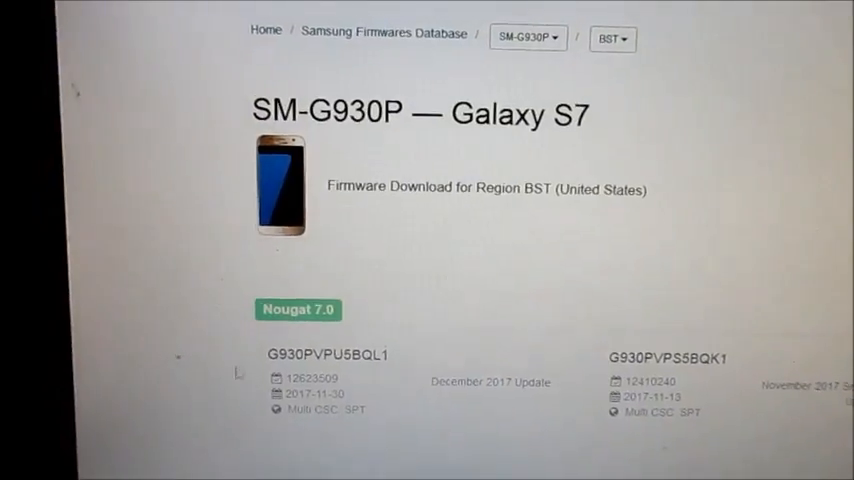
pyautogui.scroll(-3)
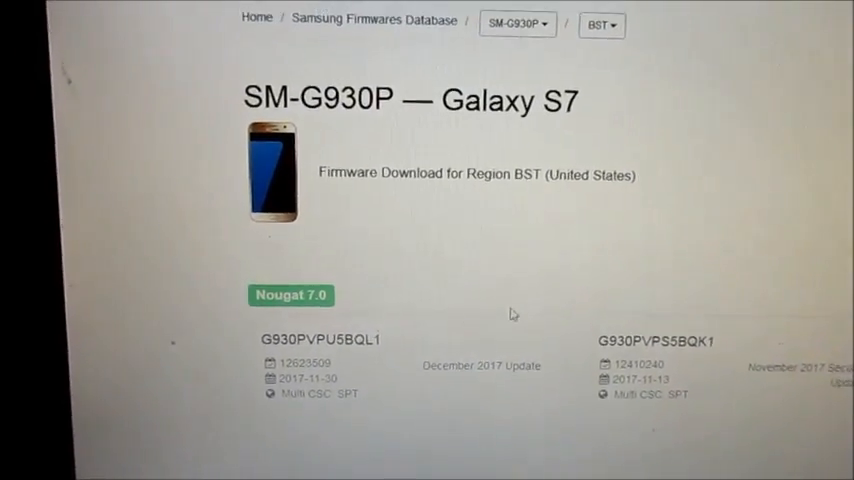
pyautogui.scroll(-3)
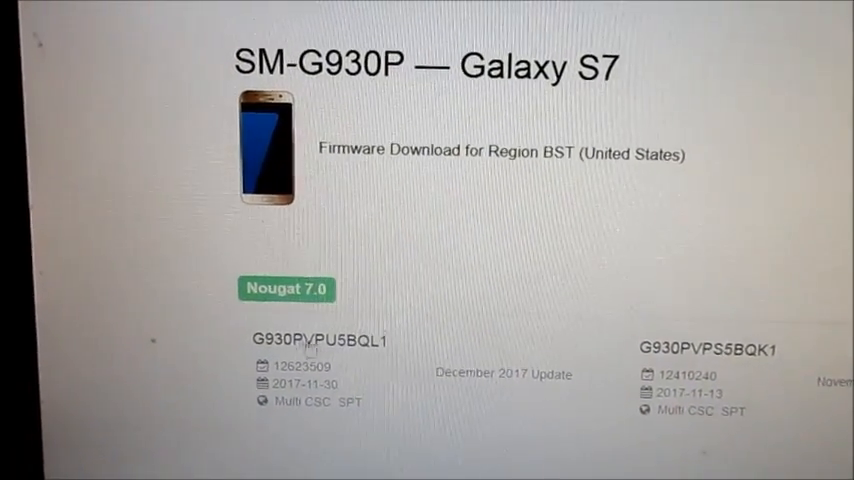
pyautogui.scroll(3)
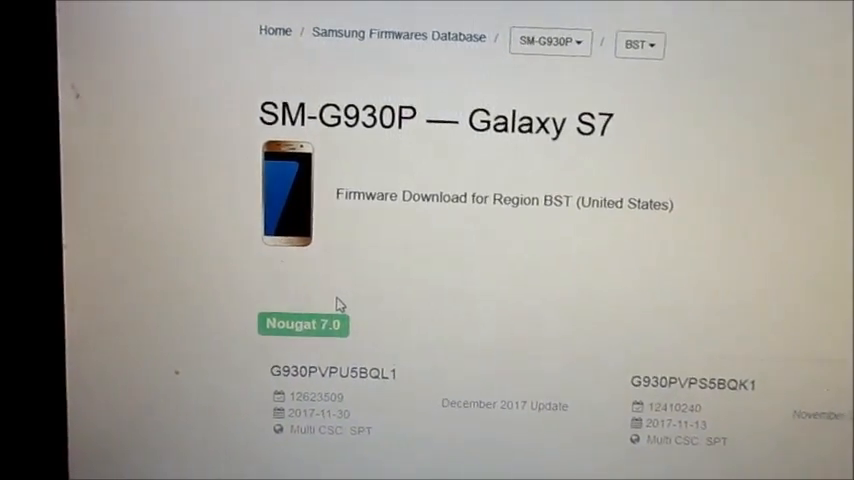
pyautogui.scroll(-3)
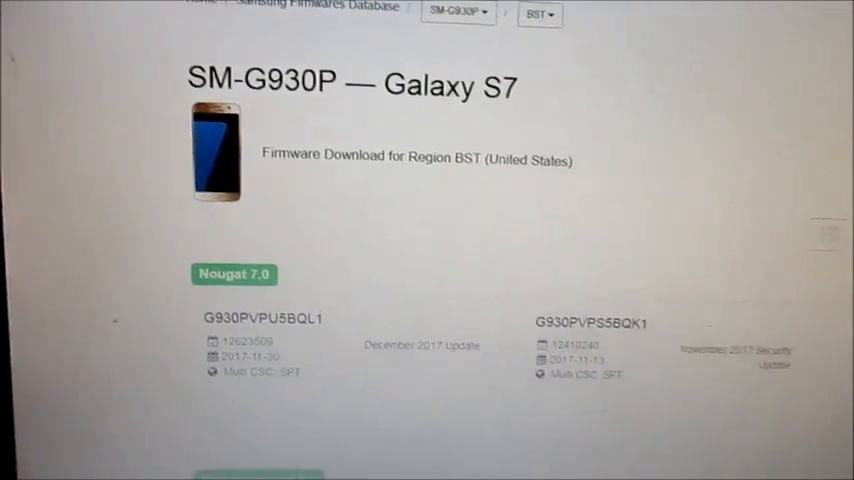